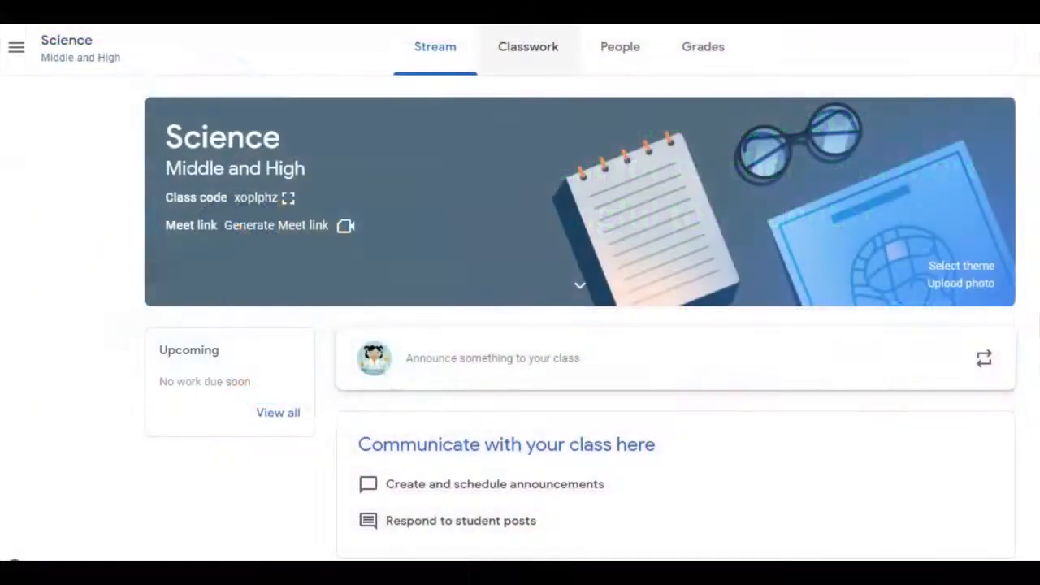
Leave the Science class Stream for the YouTube channel of Google Classroom tutorials for teachers
click(526, 46)
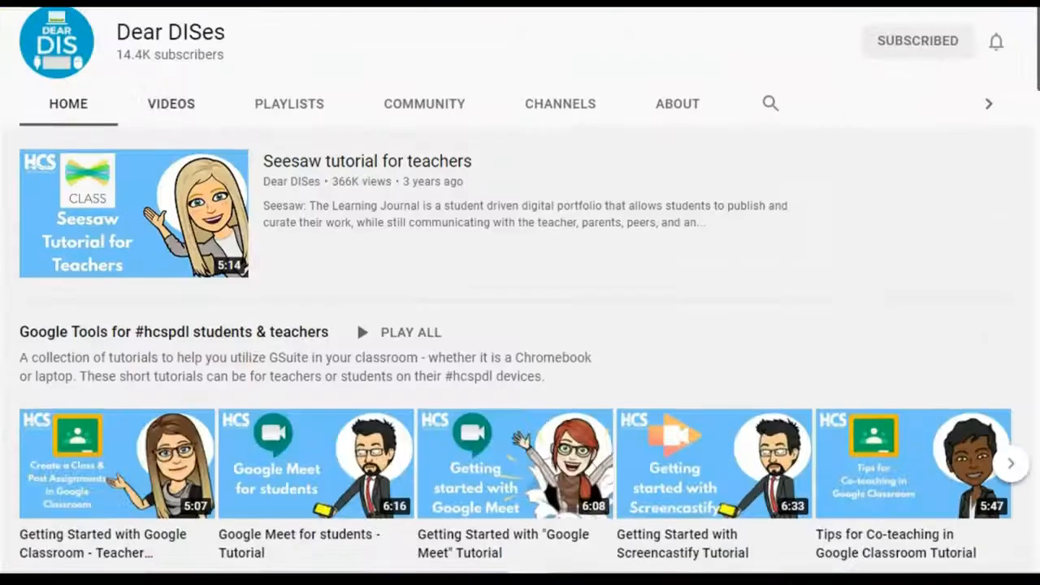
scroll(down, 3)
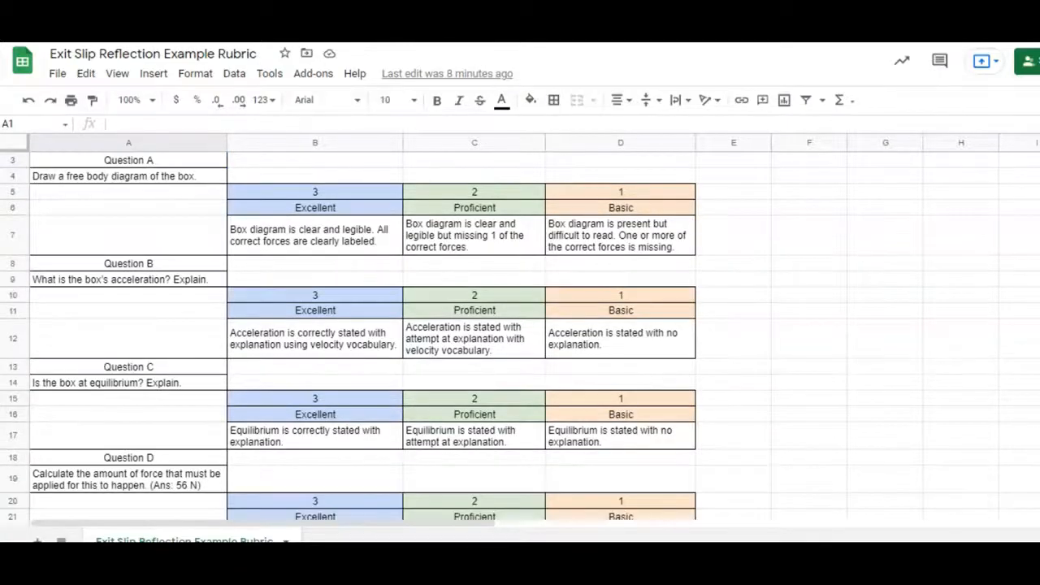
Review the imported exit slip rubric: Excellent, Proficient and Basic levels worth 3, 2 and 1 points
scroll(down, 3)
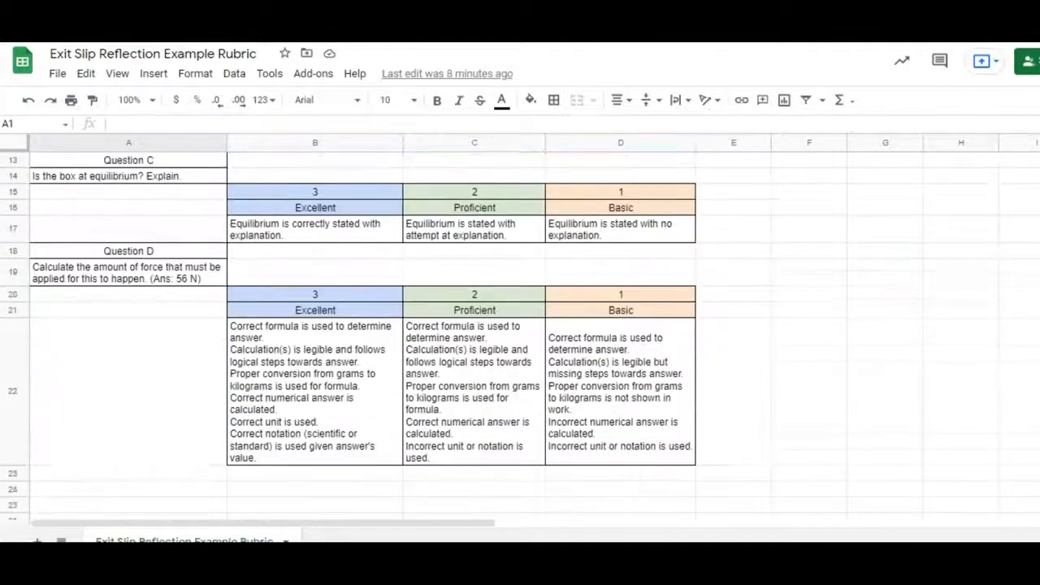
scroll(up, 3)
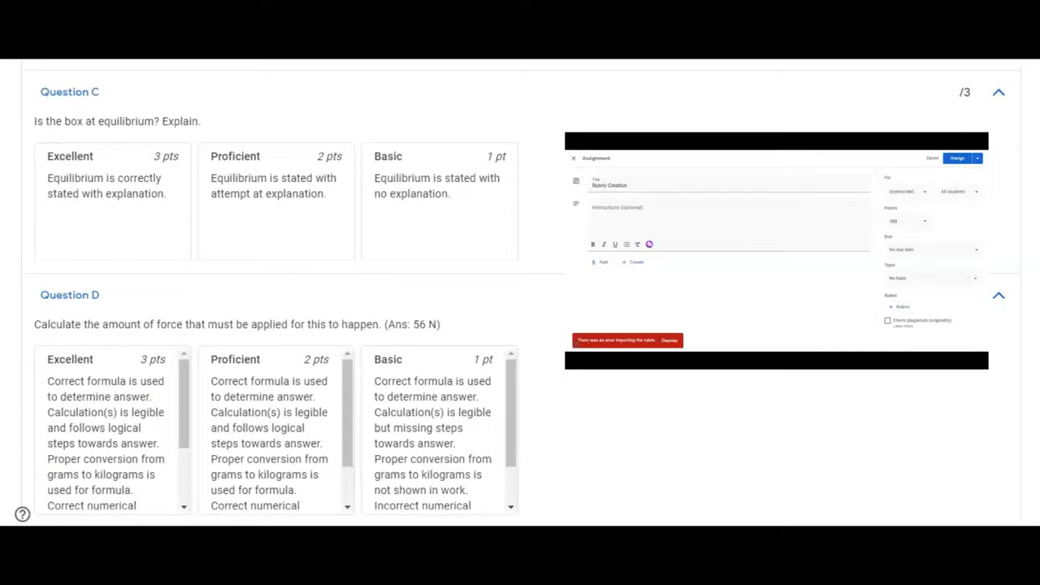
scroll(down, 3)
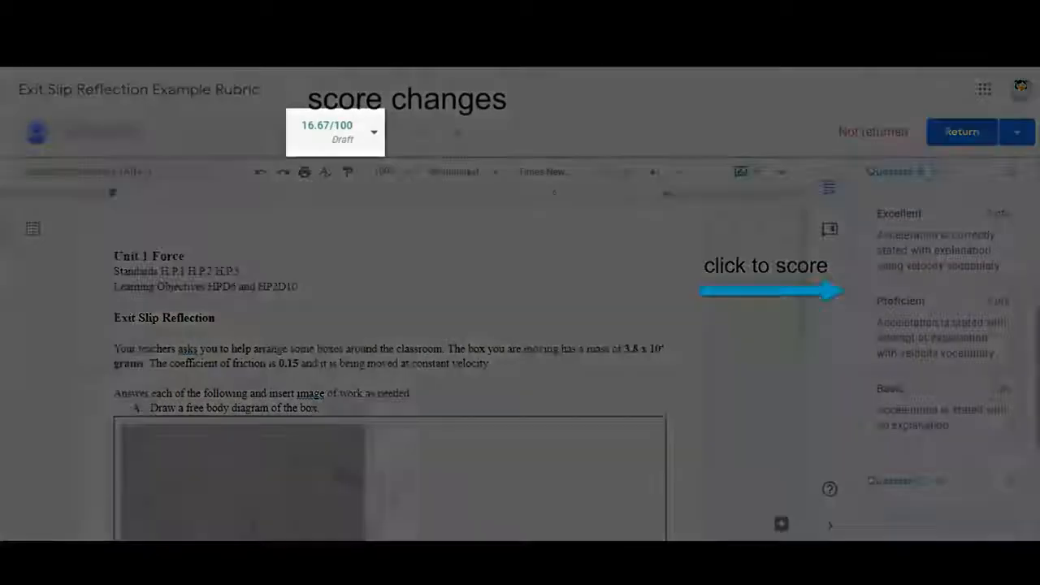
Score the student's exit slip 75/100 draft with rubric levels and begin a private comment
scroll(down, 3)
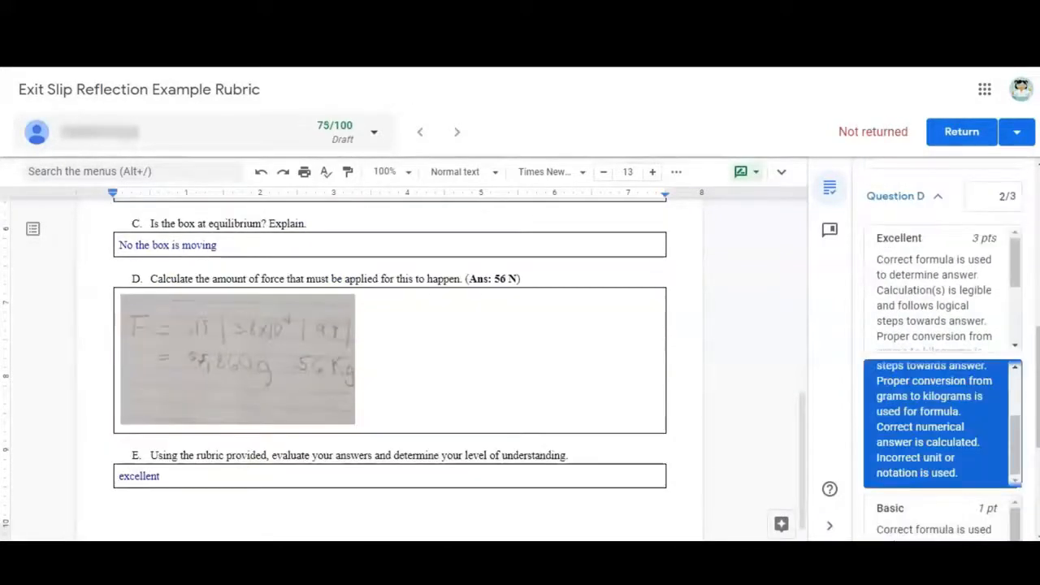
scroll(down, 3)
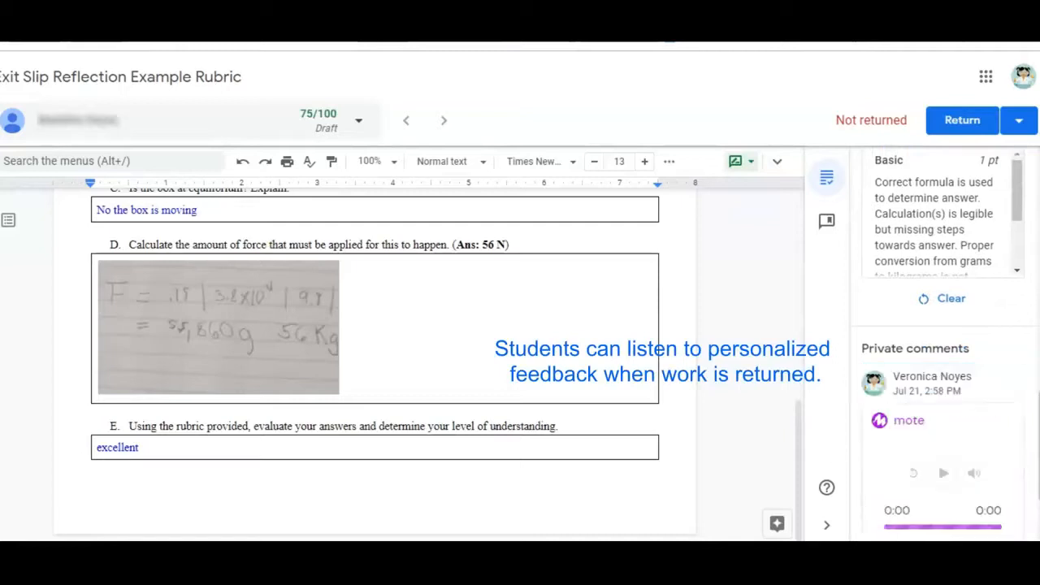
click(961, 120)
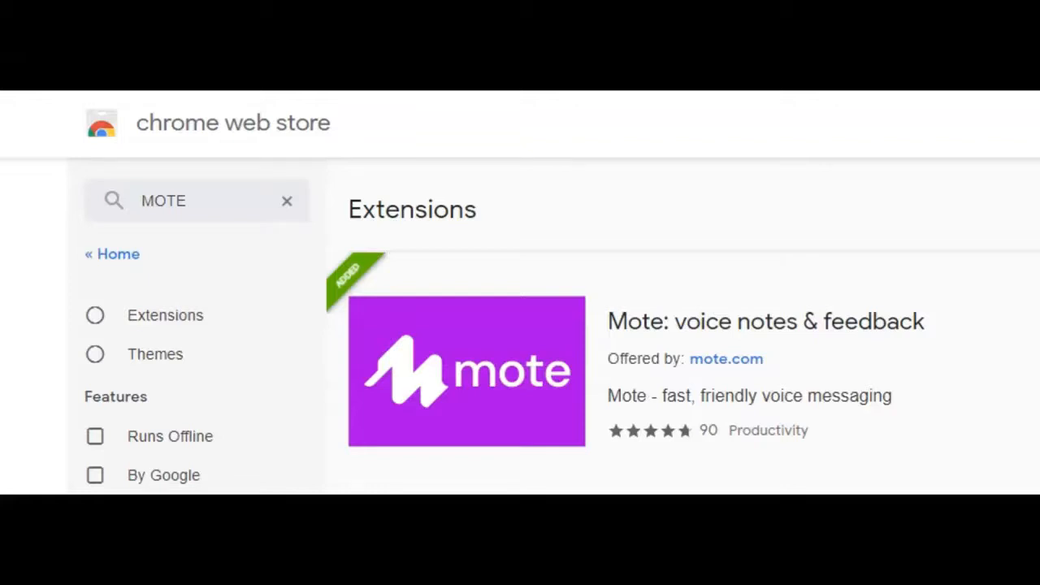
mouse_move(668, 323)
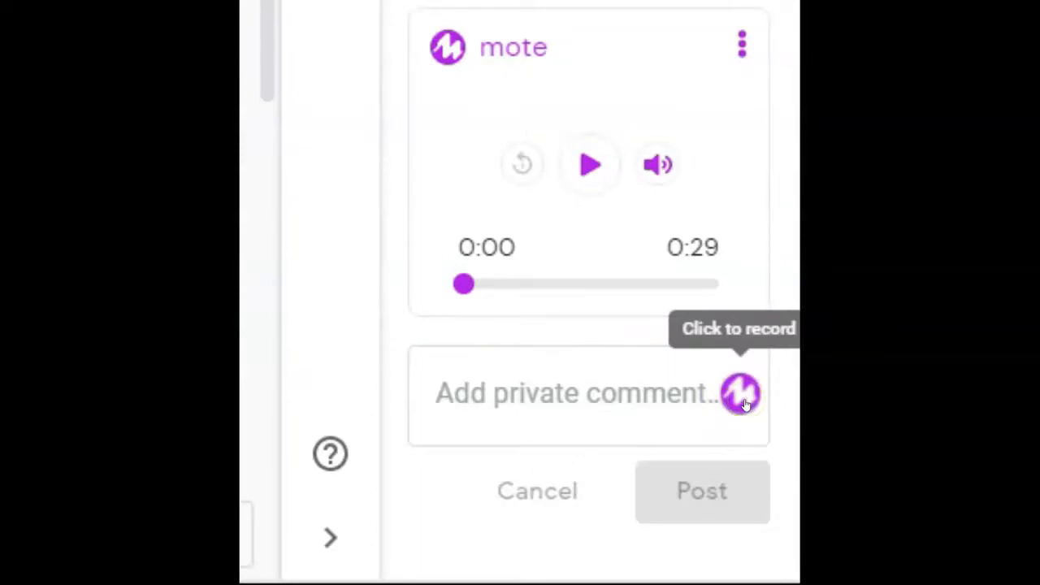
Start recording a Mote voice note for the private comment
click(739, 394)
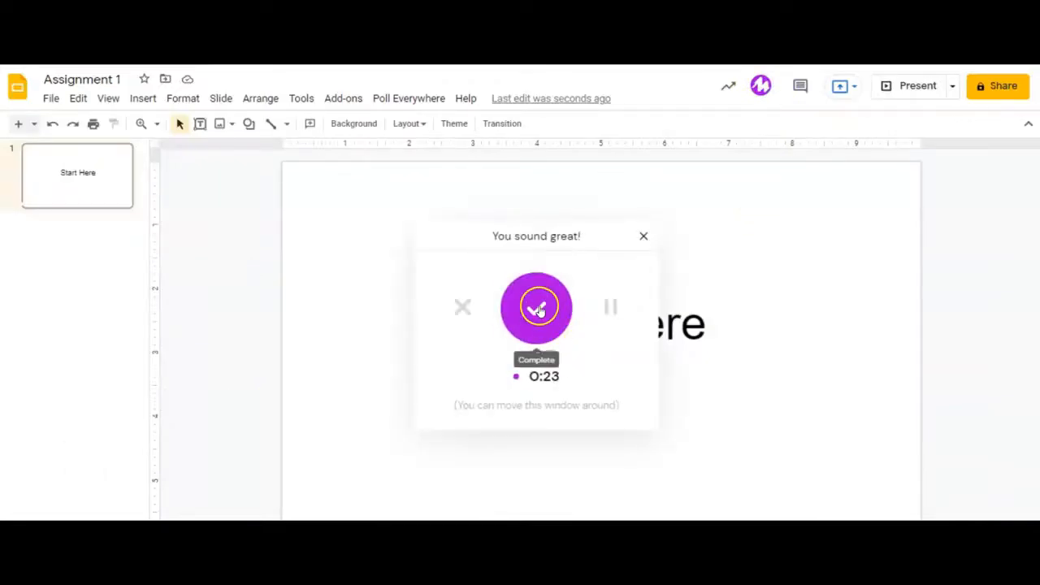
Finish the Mote recording and insert the voice note below the Start Here title
click(535, 307)
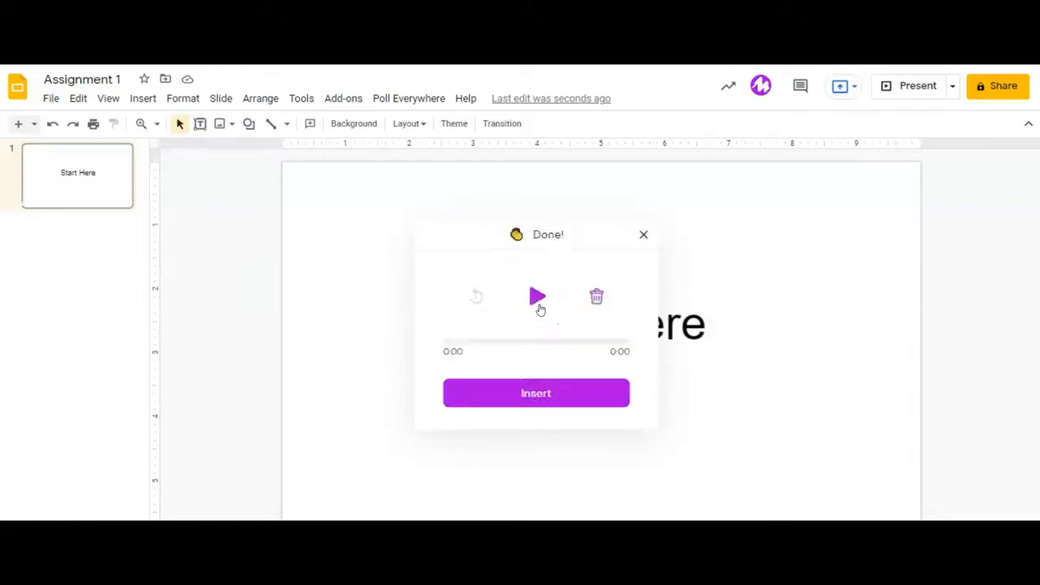
click(536, 392)
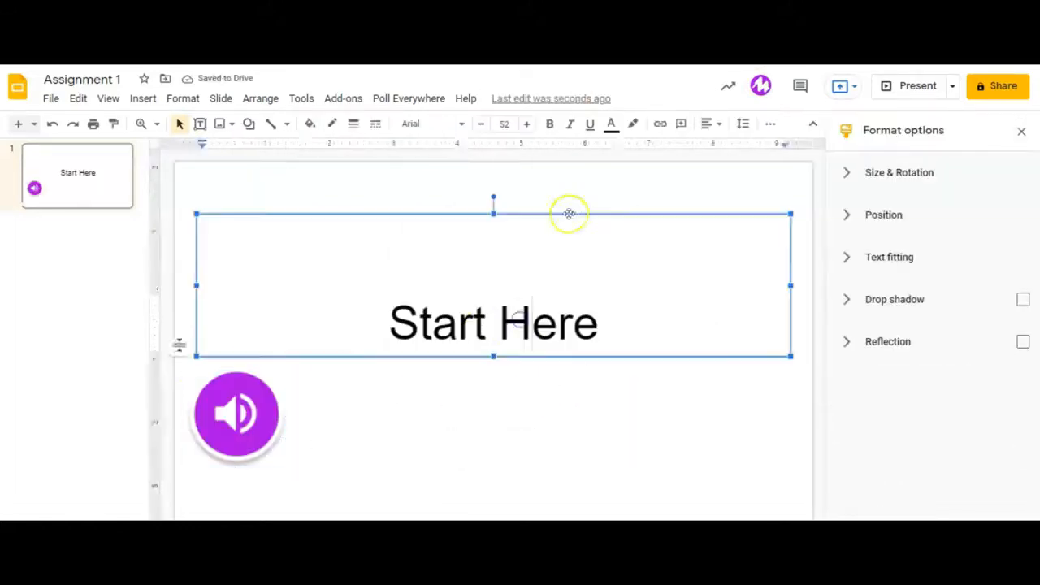
click(236, 413)
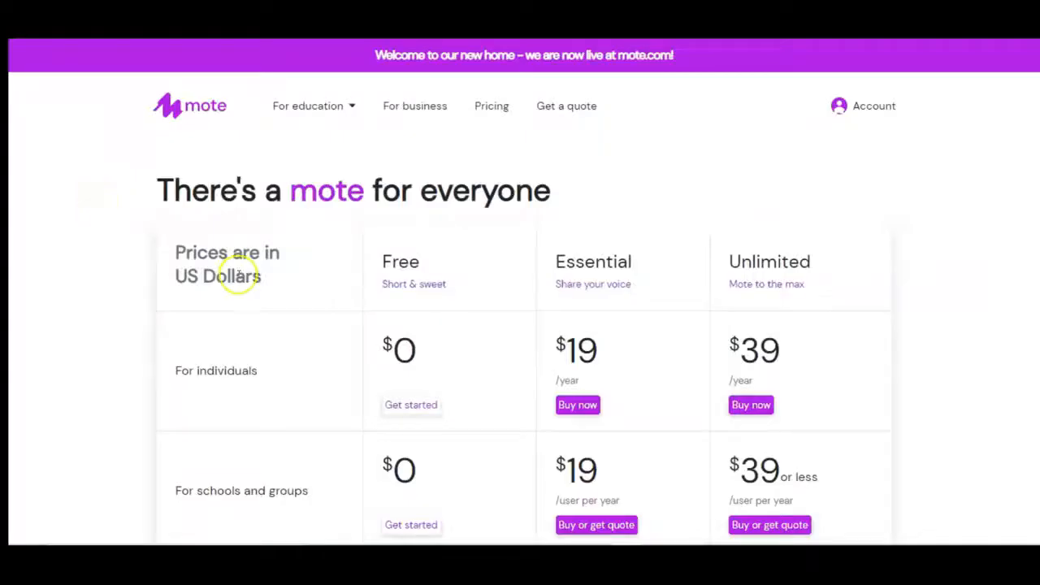
scroll(down, 3)
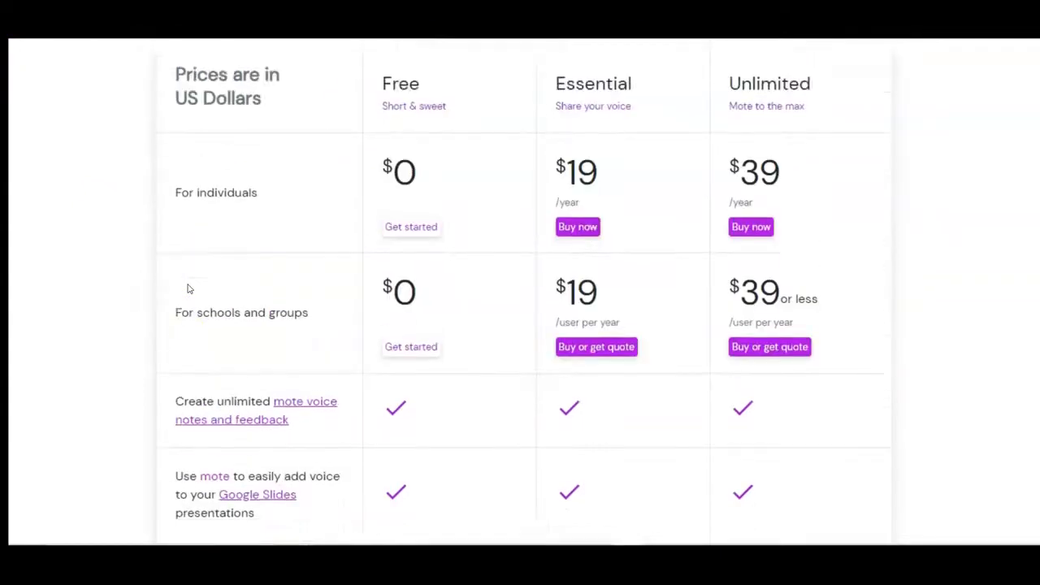
scroll(down, 3)
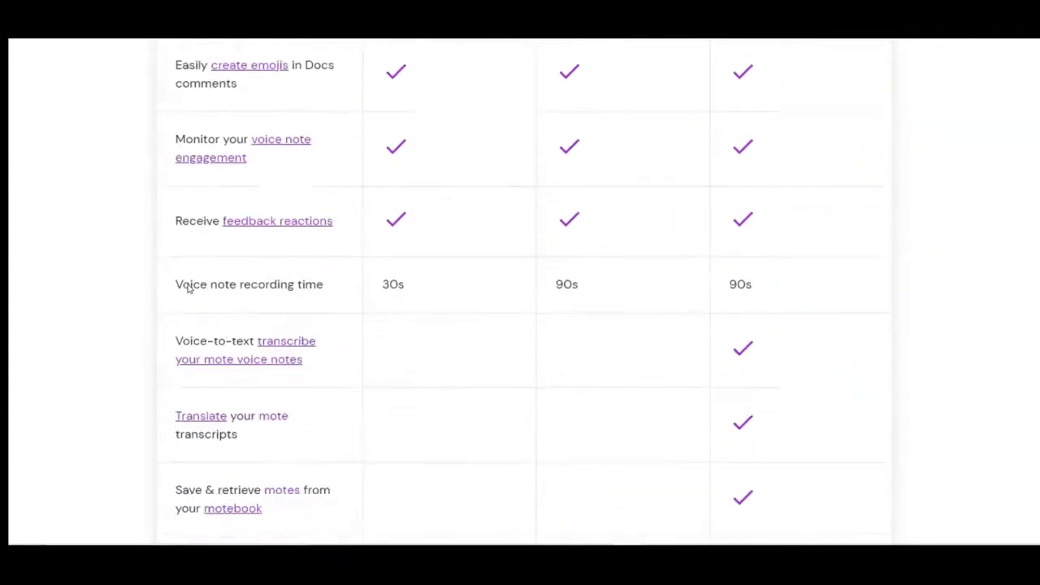
scroll(up, 3)
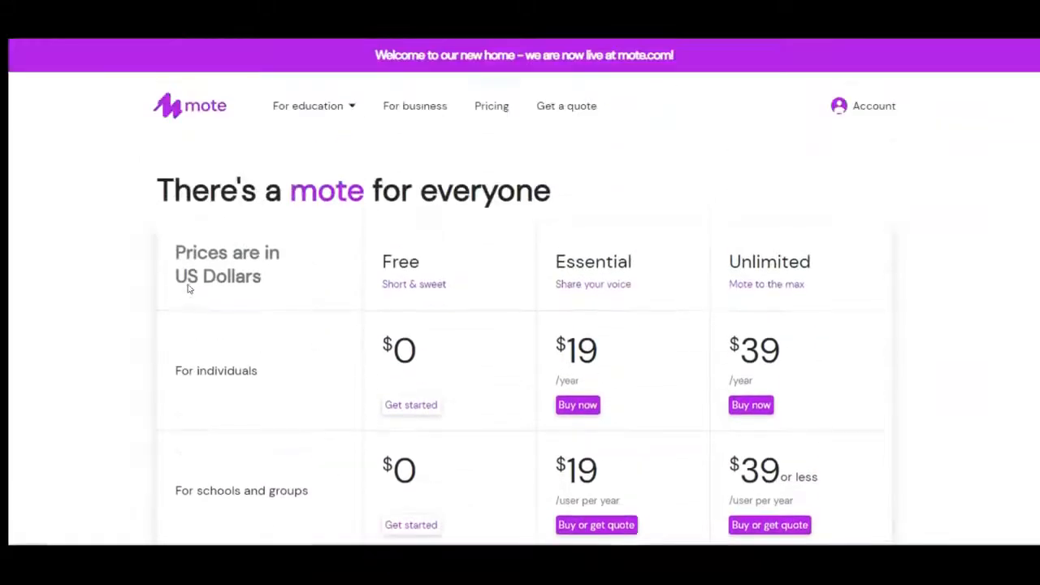
click(307, 105)
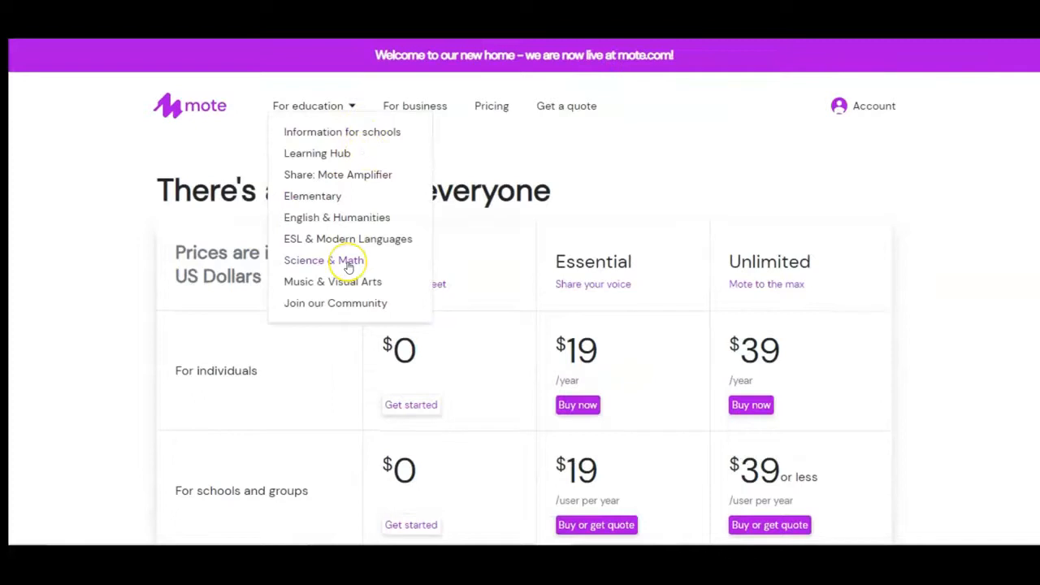
click(324, 260)
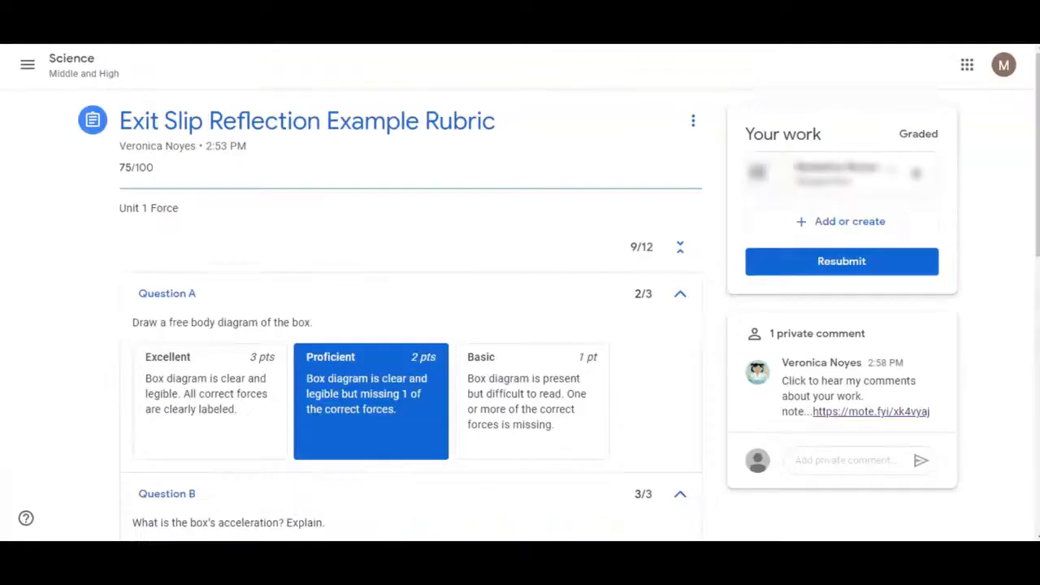
Scroll past the 75/100 rubric scores and play the teacher's 0:29 Mote voice note
scroll(down, 3)
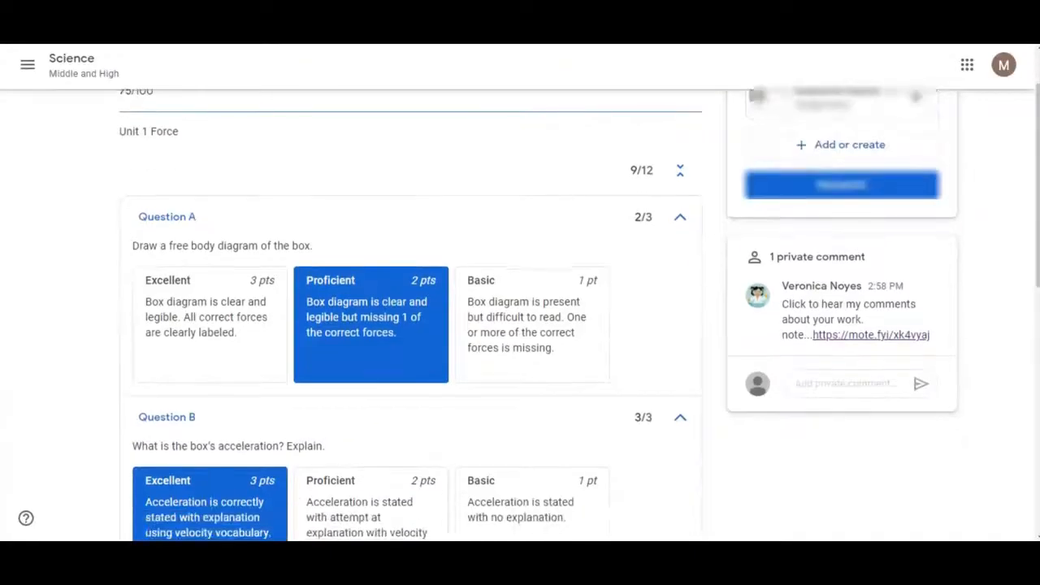
scroll(down, 3)
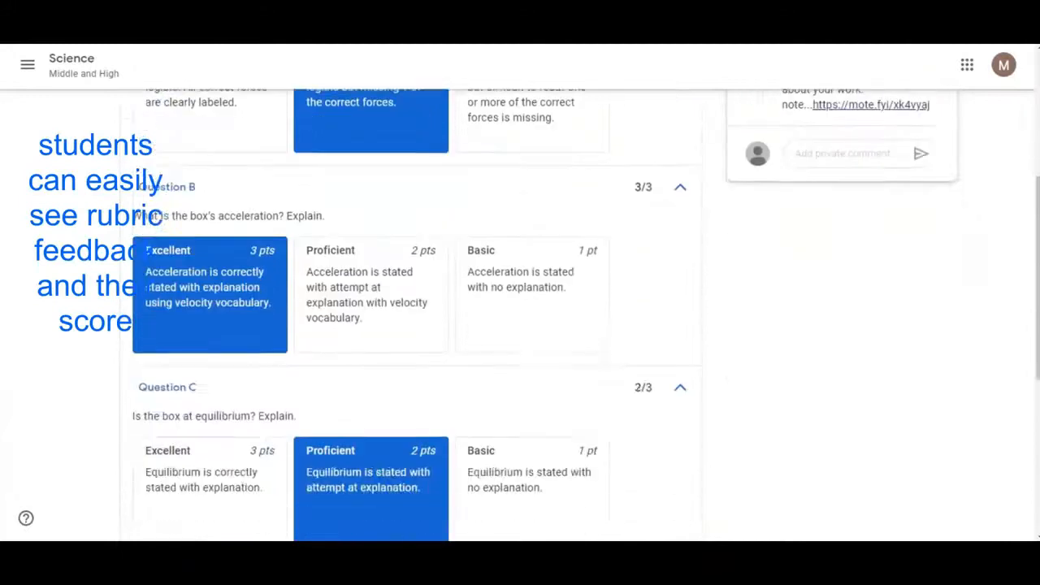
scroll(down, 3)
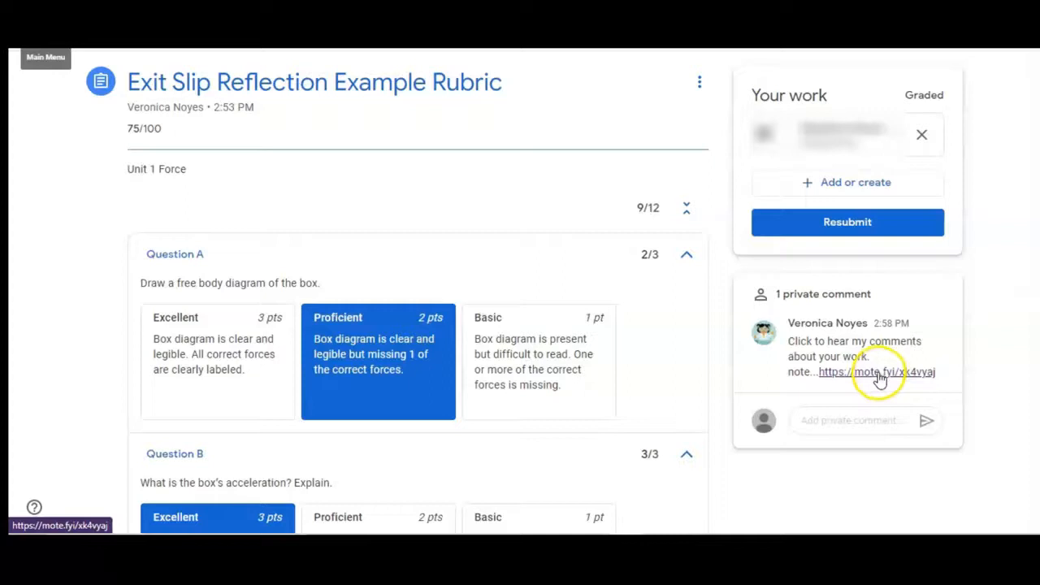
click(874, 372)
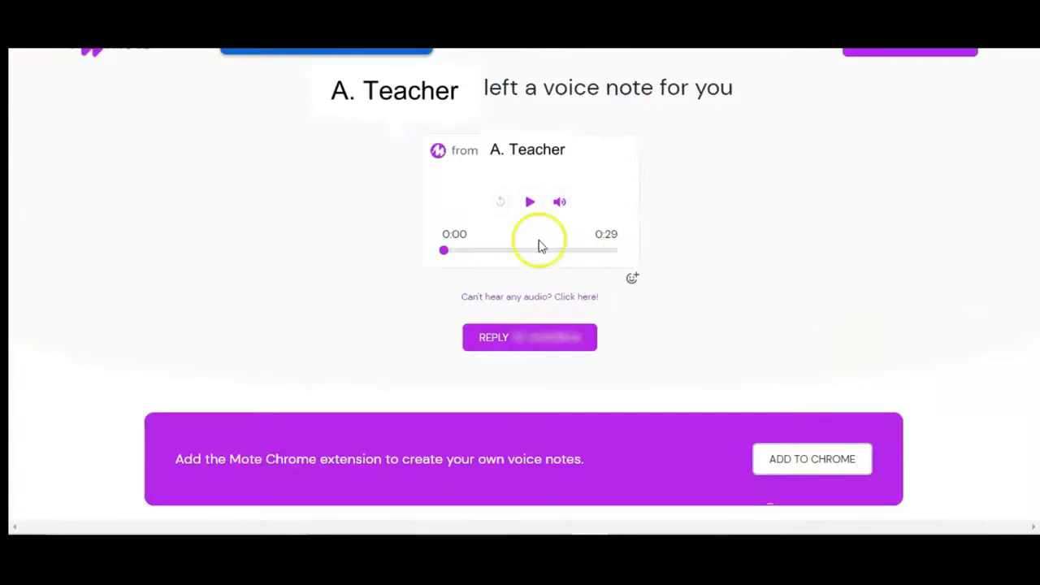
click(529, 201)
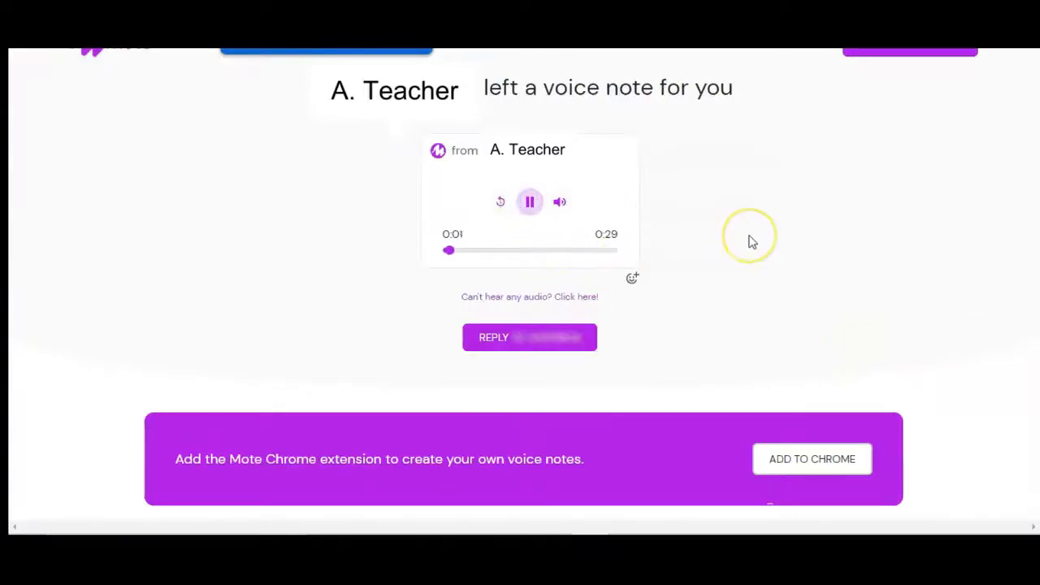